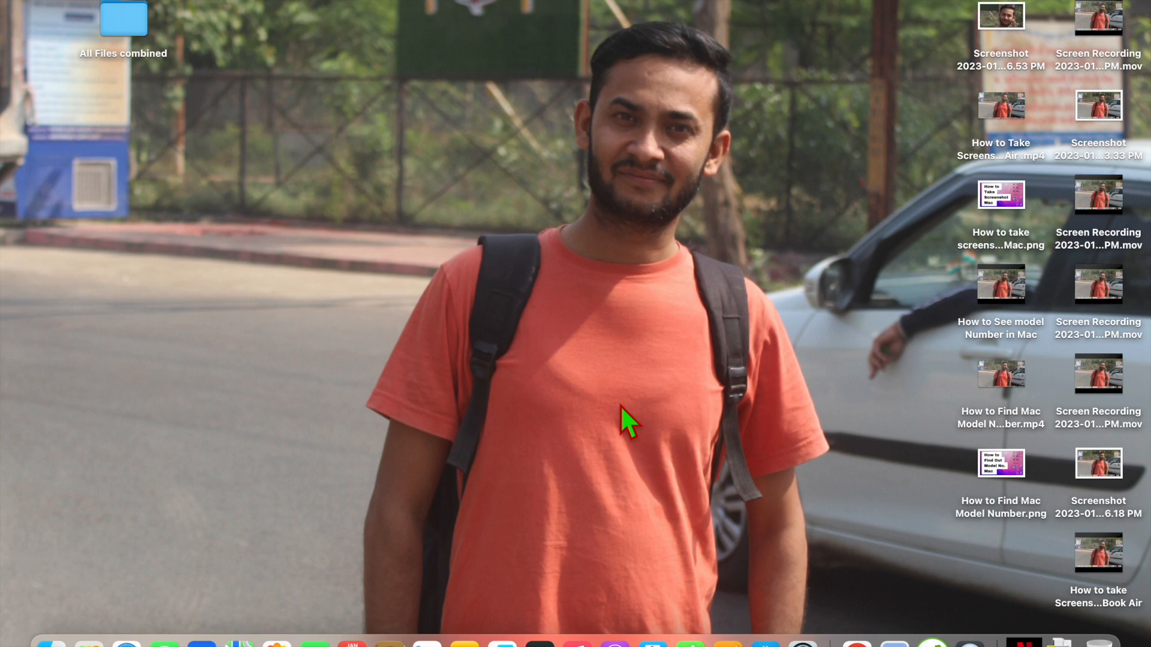
pyautogui.moveTo(88, 632)
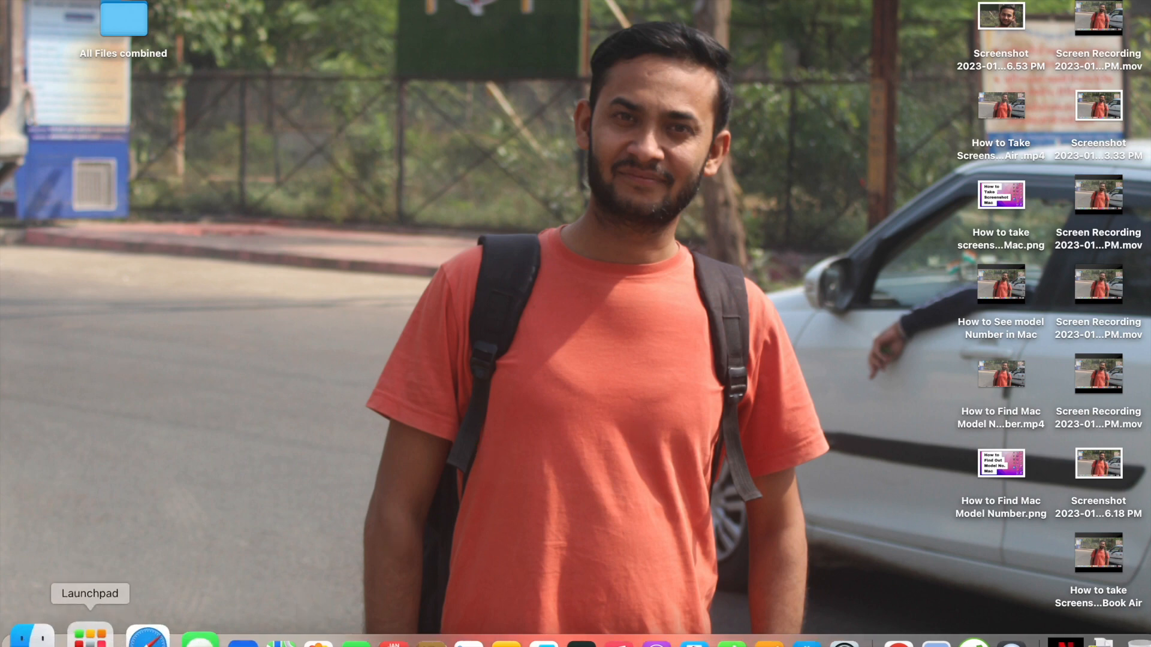
# Show the Launchpad app grid and swipe back to its first page of apps
pyautogui.click(87, 636)
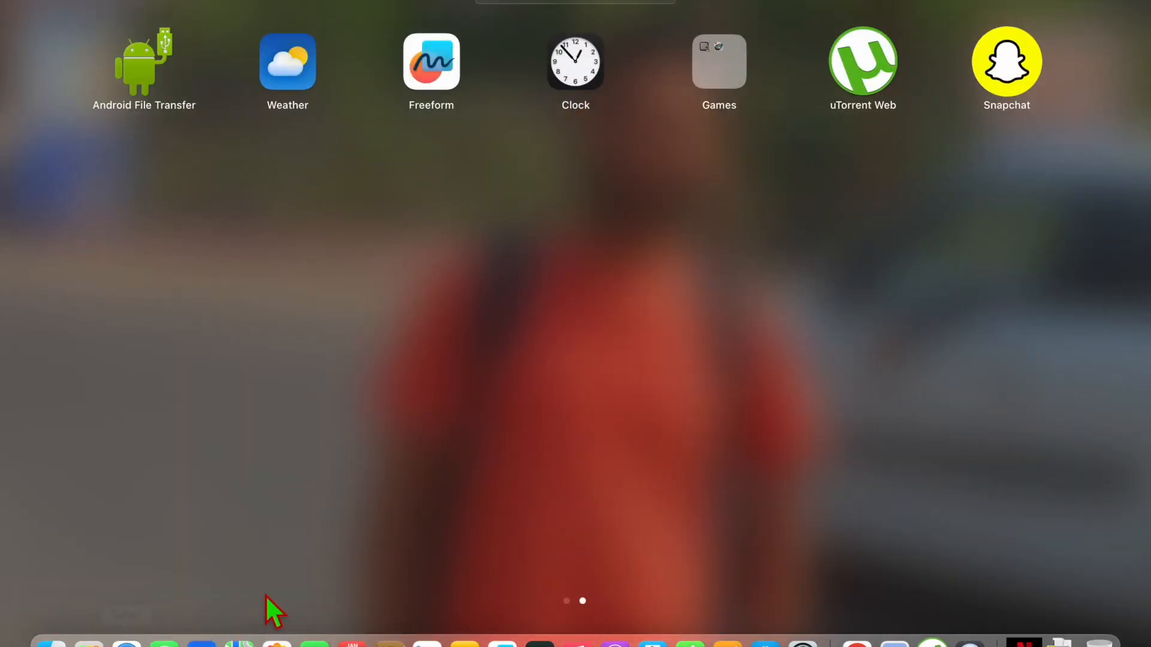
pyautogui.hscroll(-3)
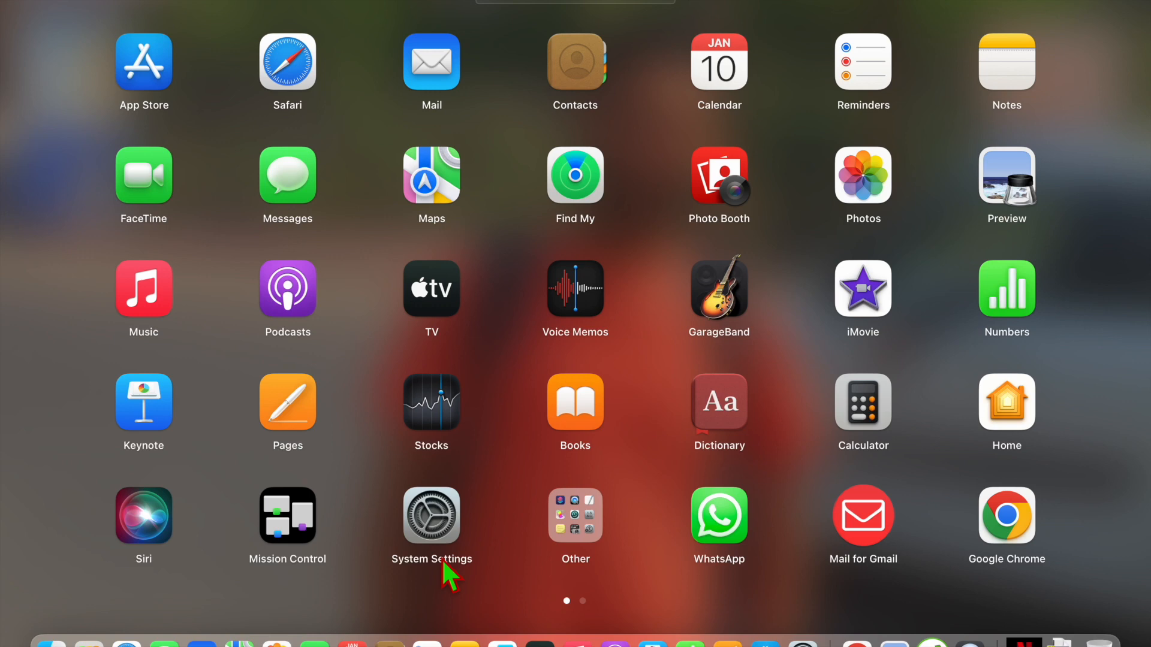
# Hold an app icon so removable apps like GarageBand and WhatsApp show delete badges
pyautogui.click(431, 518)
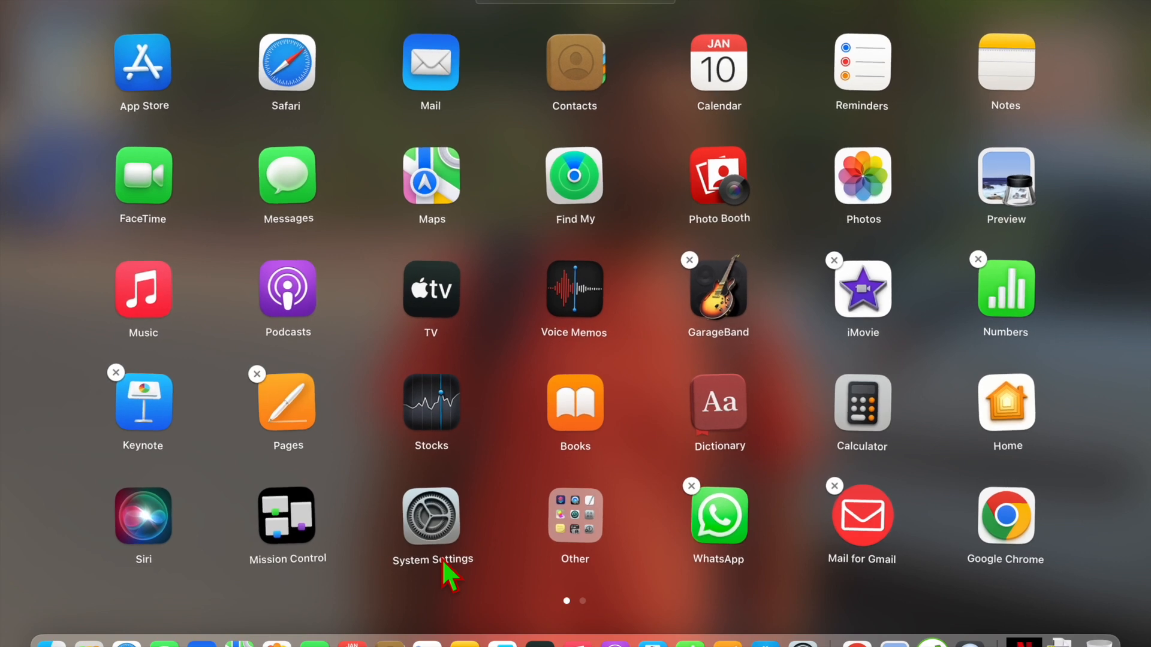
pyautogui.moveTo(285, 380)
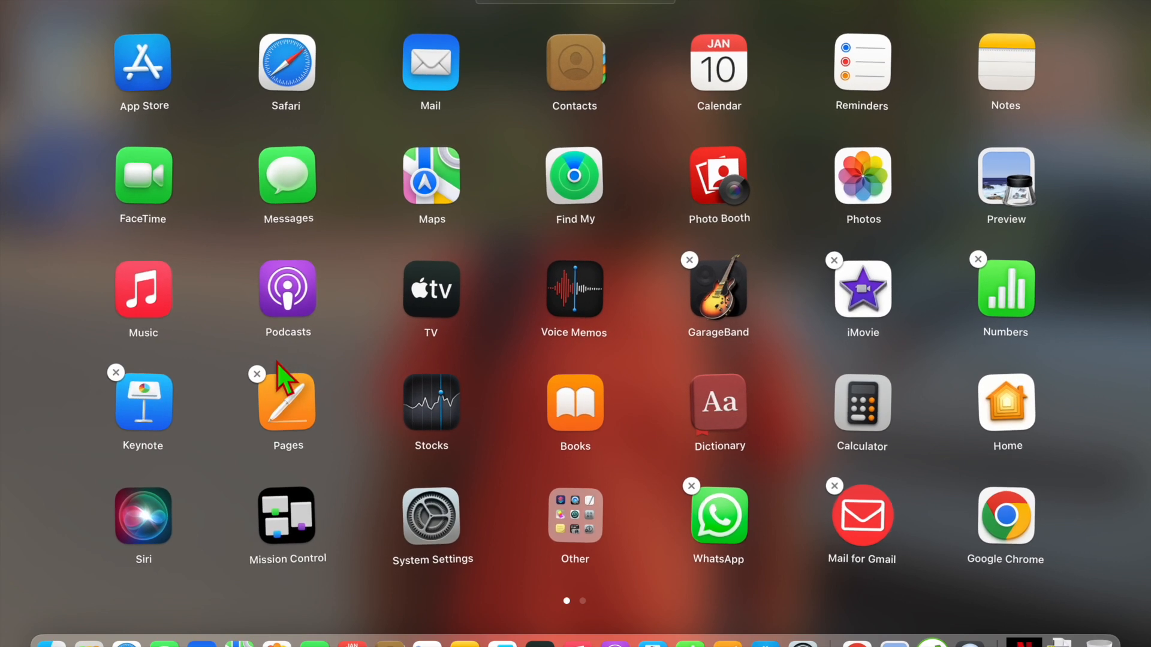
pyautogui.moveTo(267, 378)
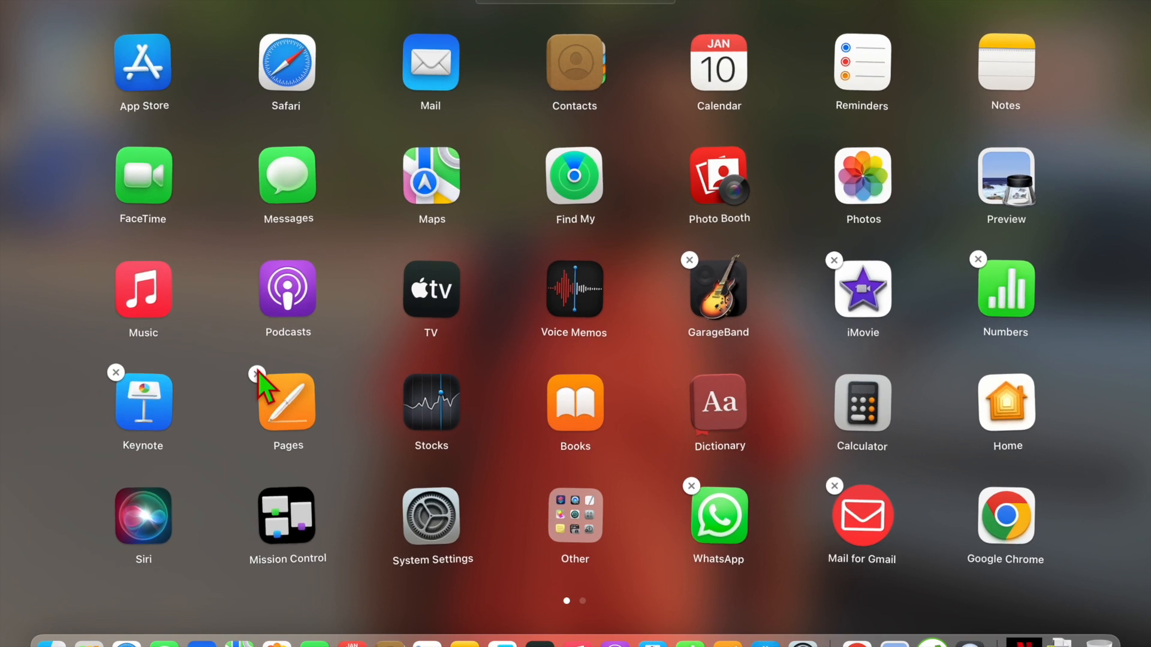
pyautogui.moveTo(718, 520)
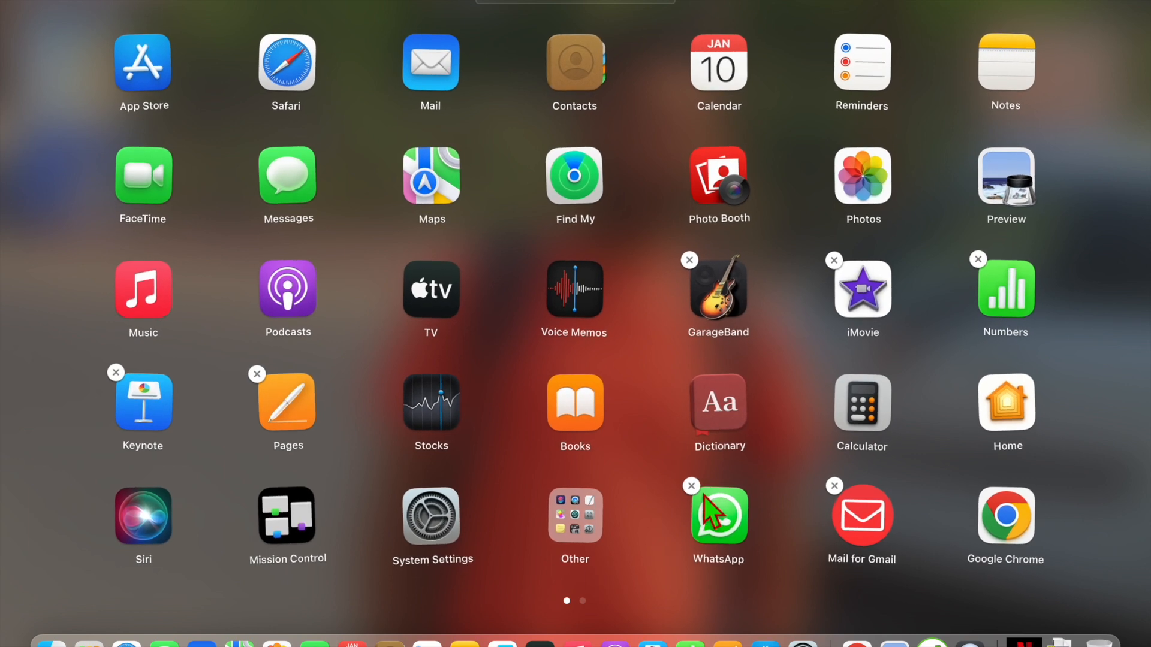
pyautogui.moveTo(844, 545)
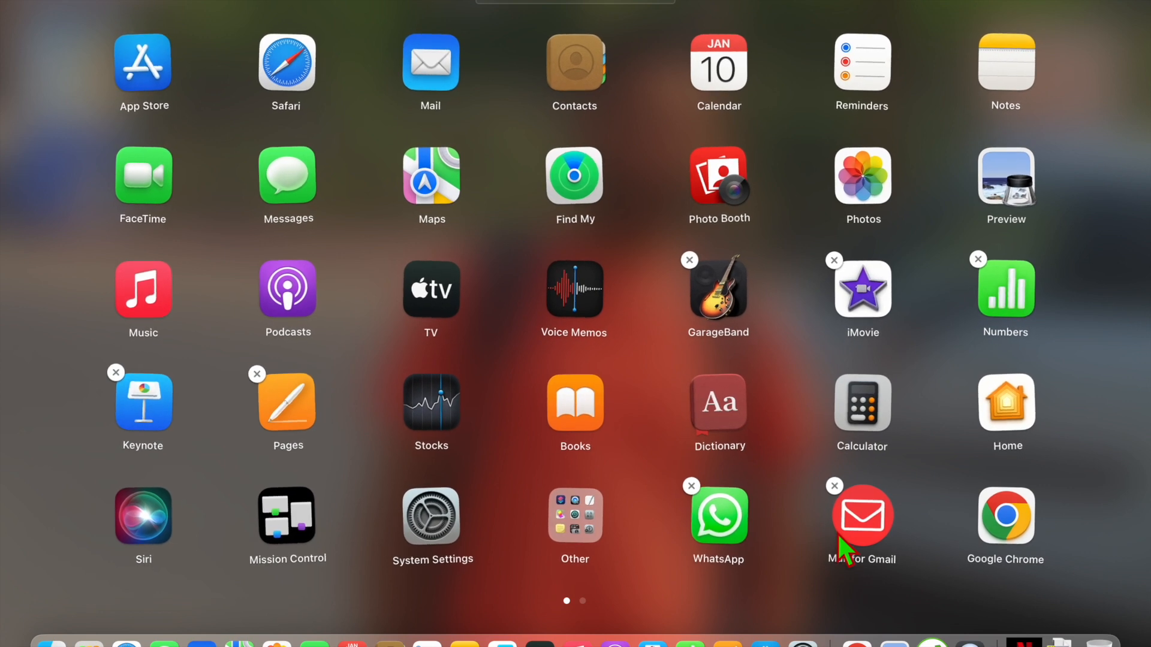
pyautogui.moveTo(865, 264)
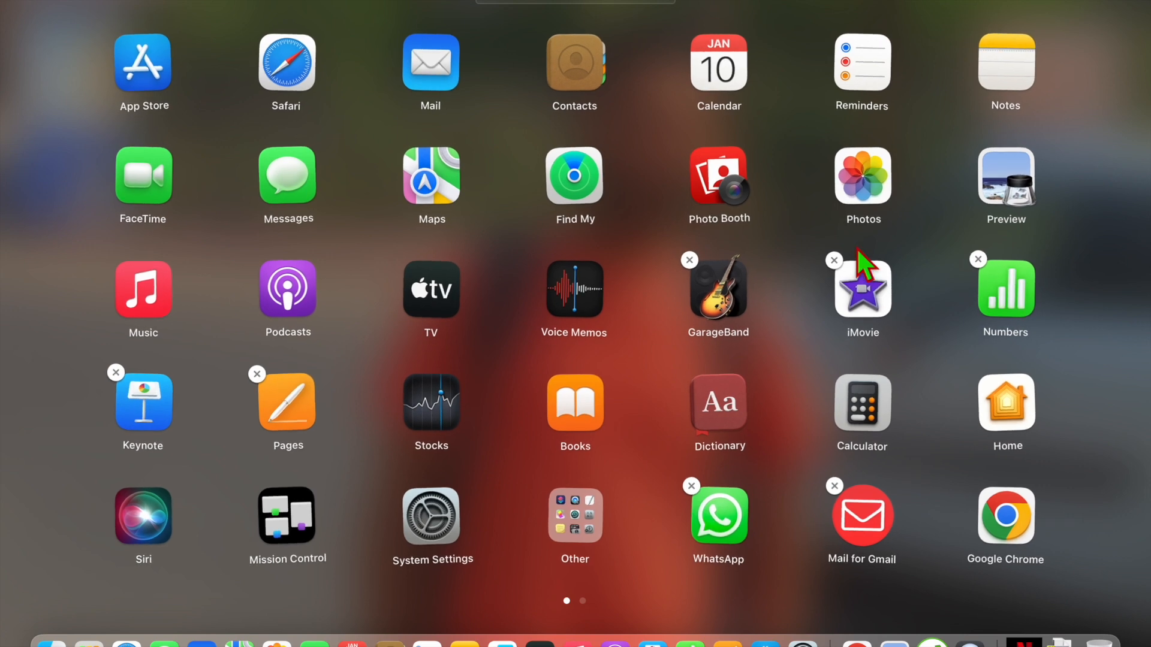
pyautogui.moveTo(287, 397)
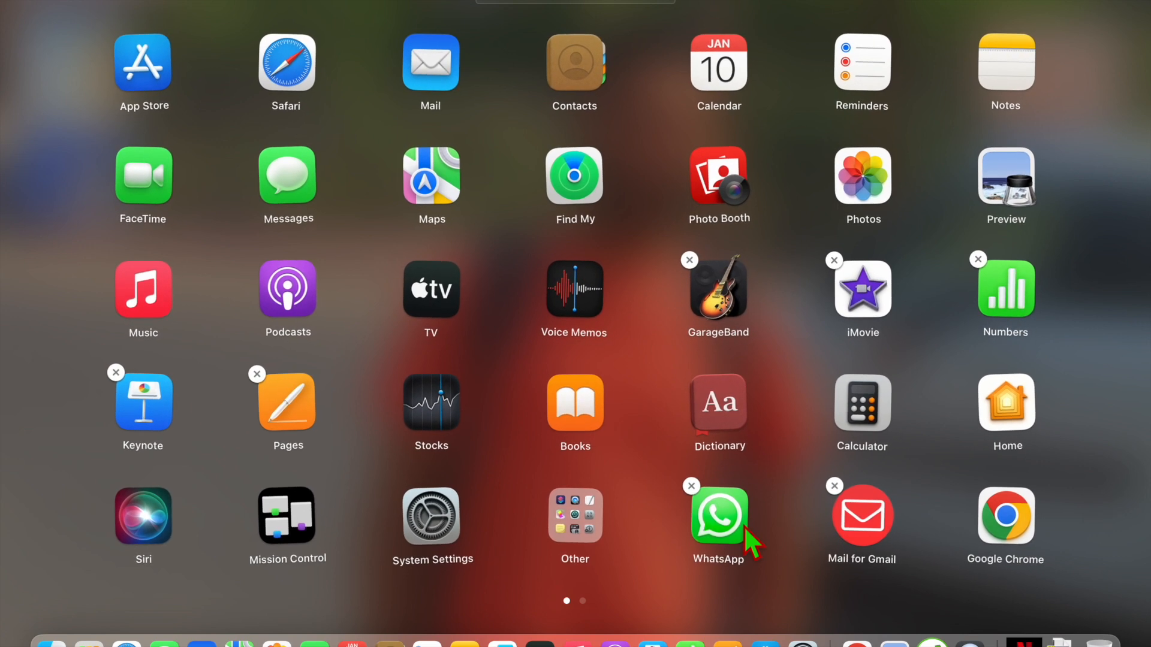
pyautogui.moveTo(812, 511)
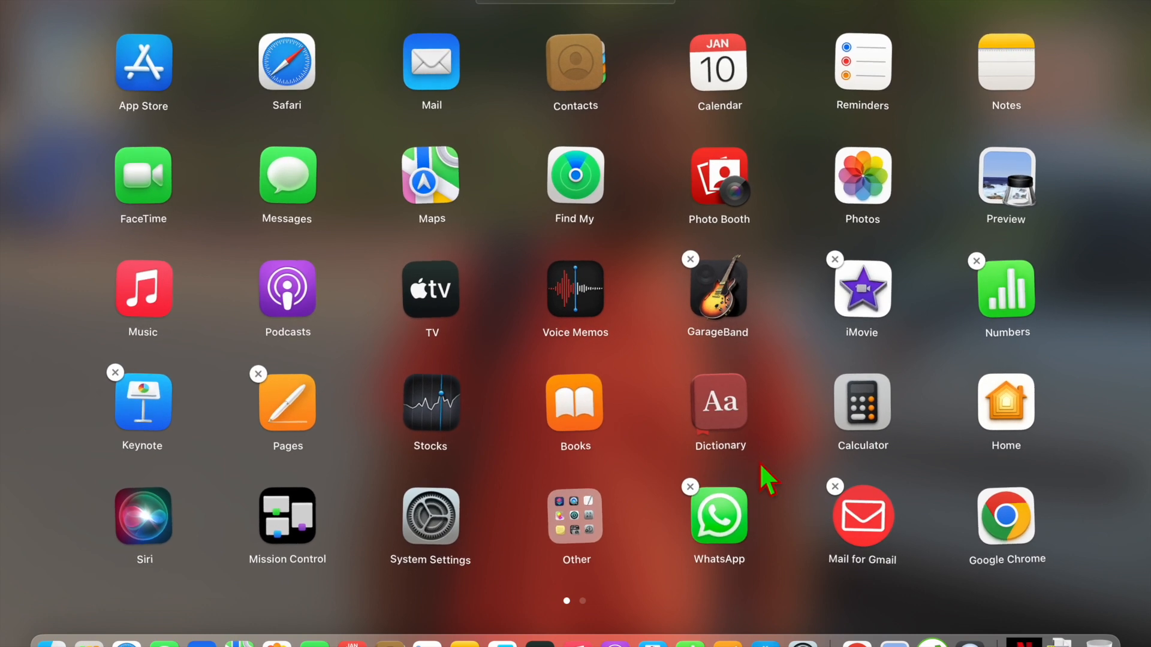
pyautogui.moveTo(490, 486)
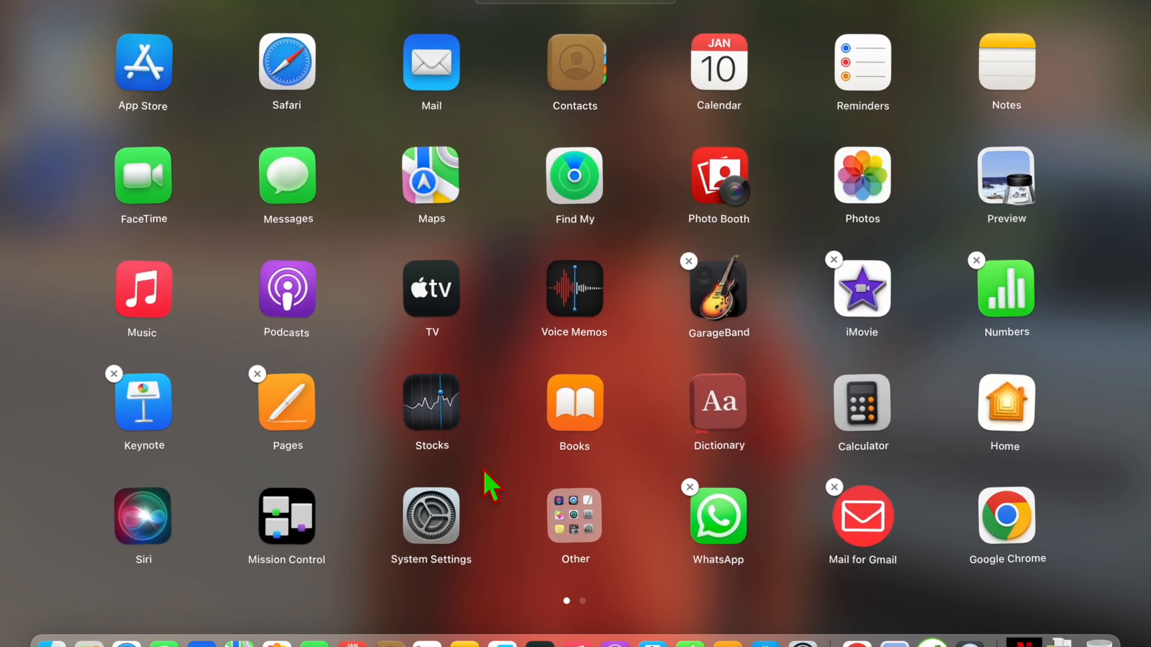
# Go to Launchpad's second page and find that uTorrent Web has no delete badge
pyautogui.hscroll(-3)
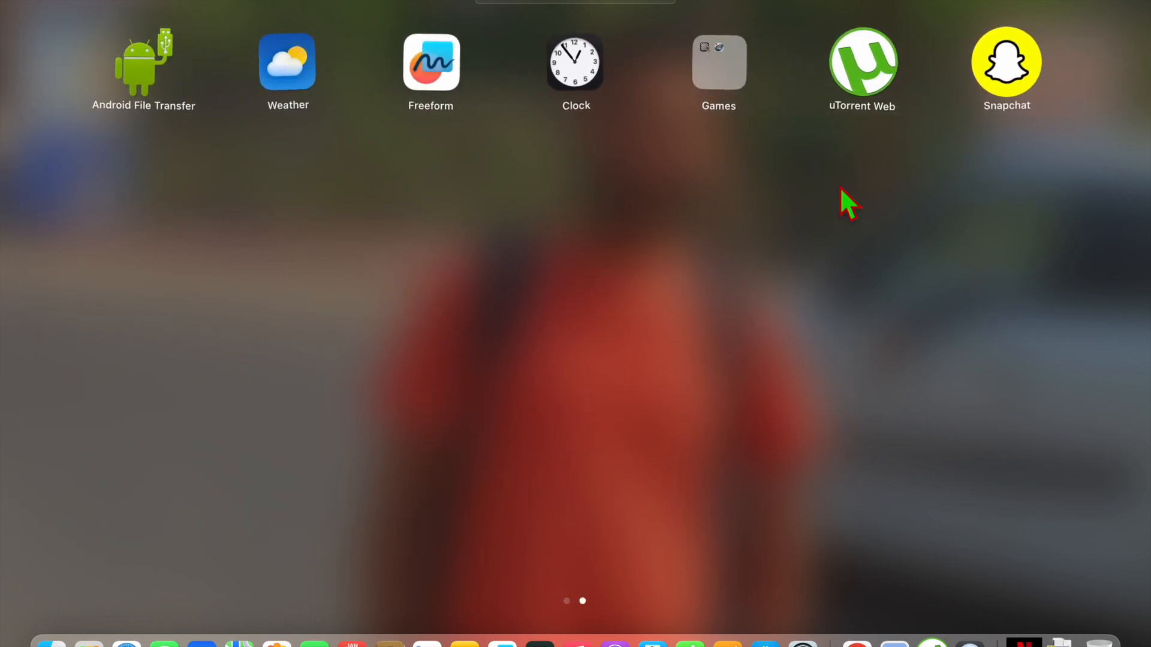
pyautogui.moveTo(806, 103)
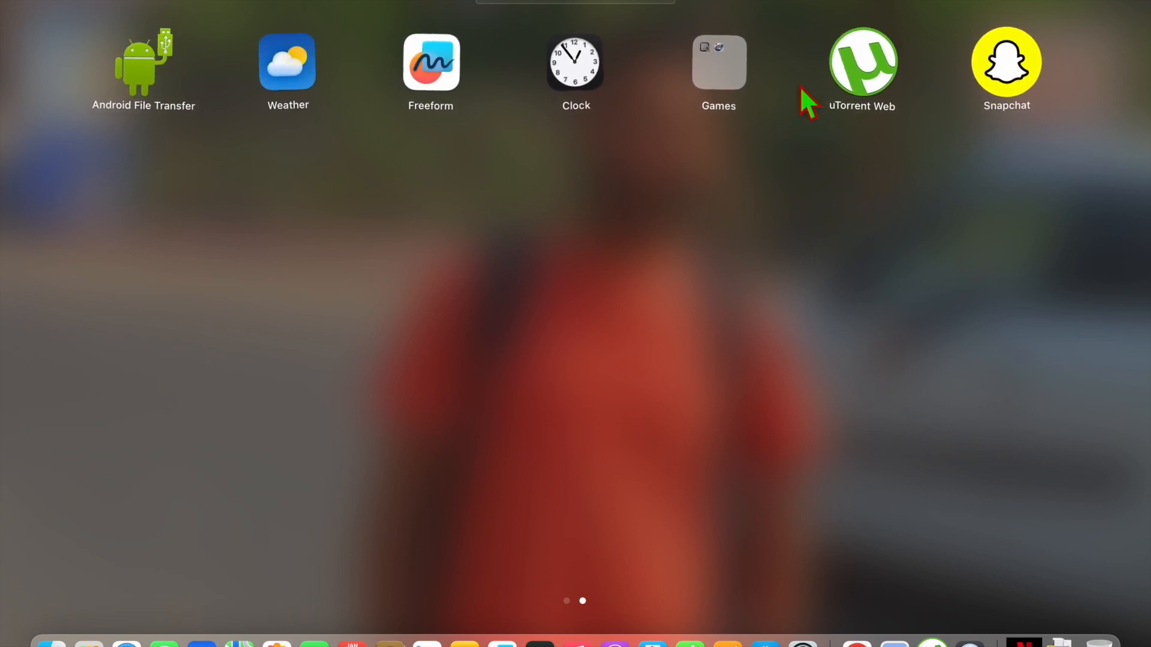
pyautogui.moveTo(325, 316)
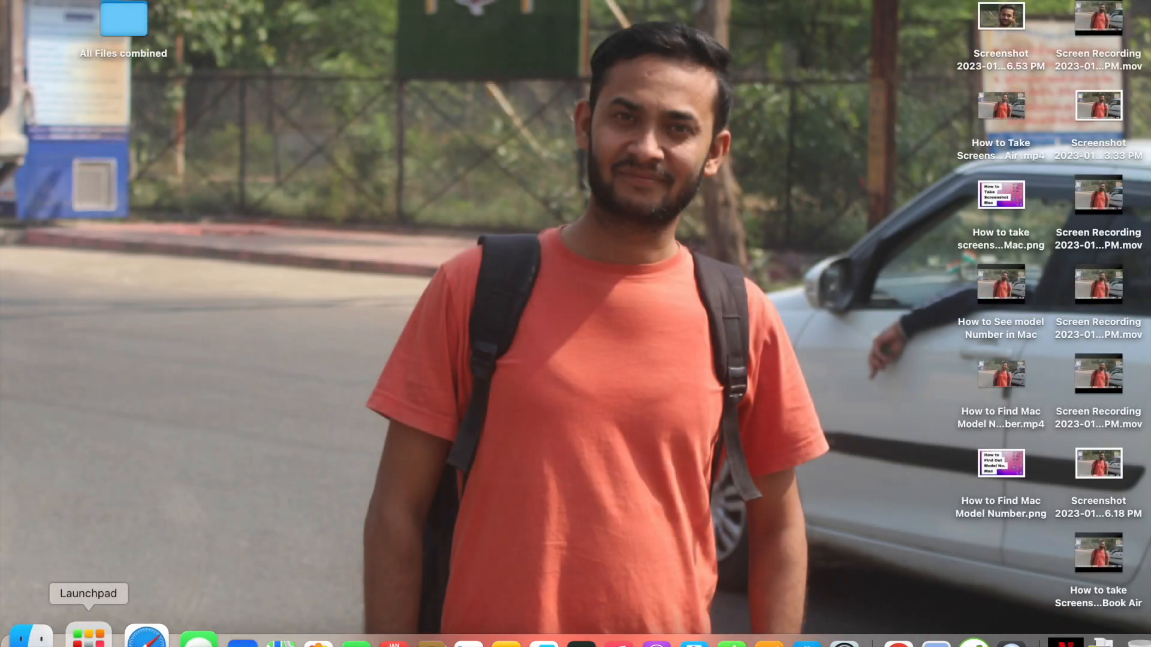
# Bring up a Finder window and go to the Applications folder
pyautogui.click(30, 645)
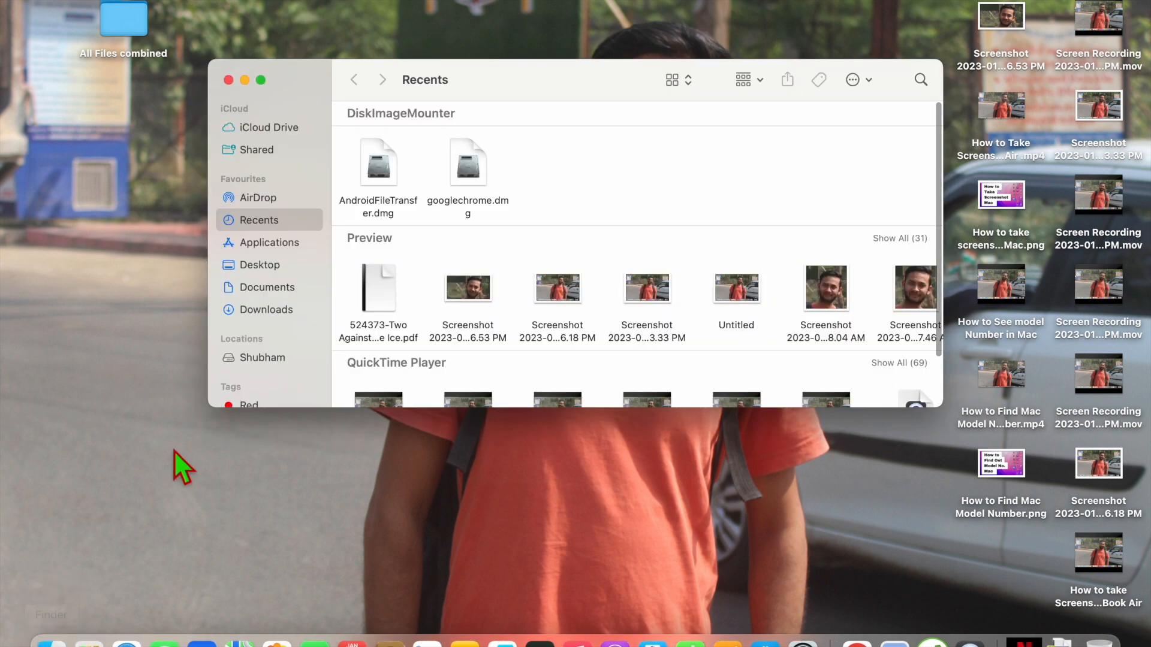
pyautogui.scroll(3)
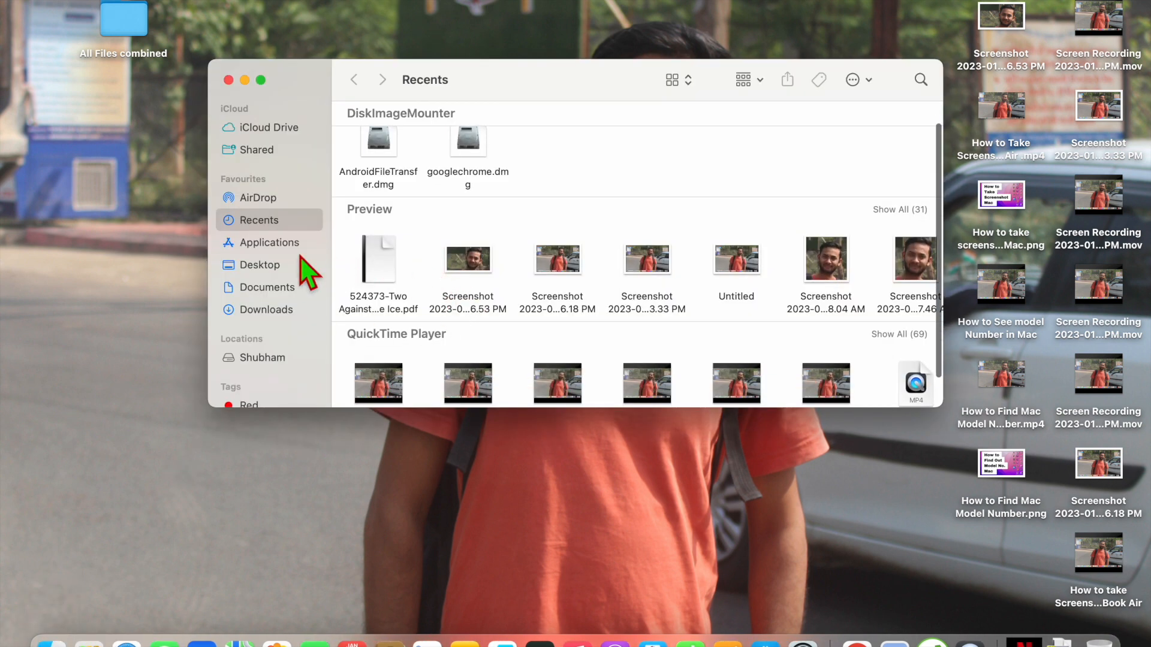
pyautogui.click(267, 242)
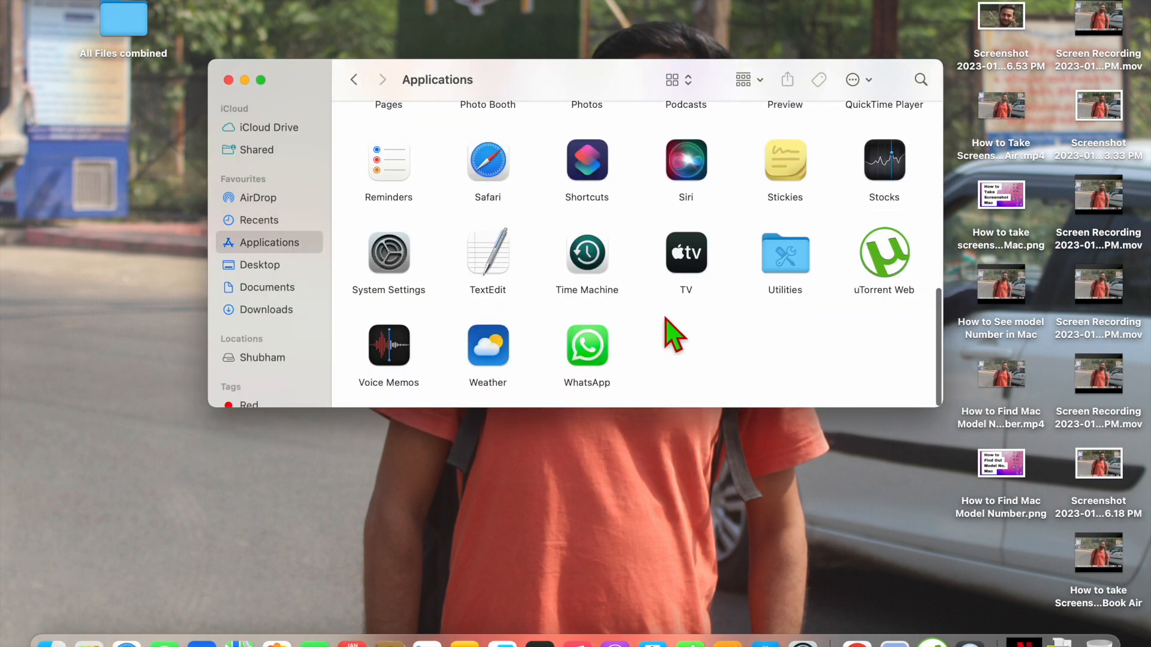
# Locate and select the uTorrent Web app in the Applications grid
pyautogui.scroll(3)
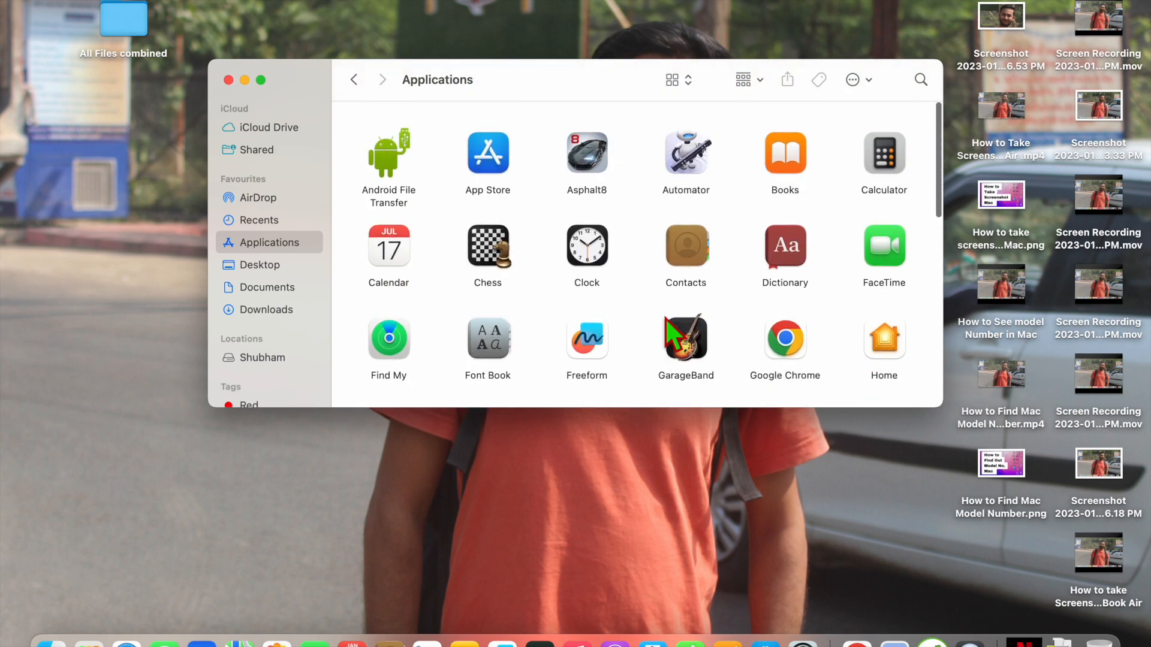
pyautogui.scroll(-3)
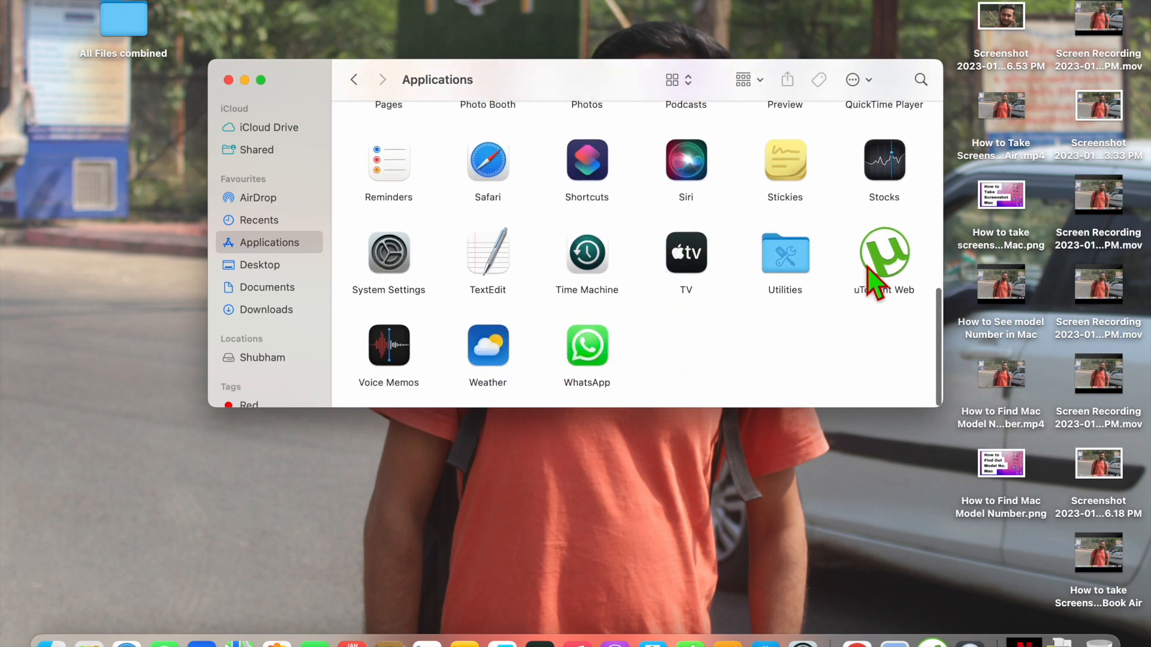
pyautogui.moveTo(908, 277)
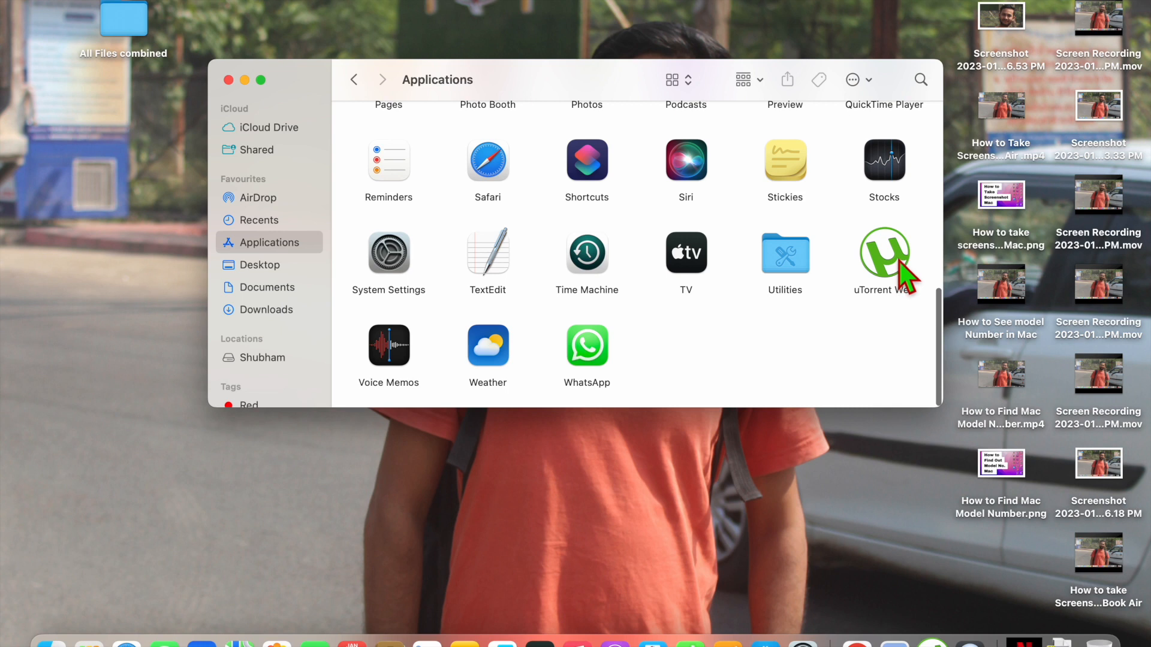
pyautogui.click(884, 256)
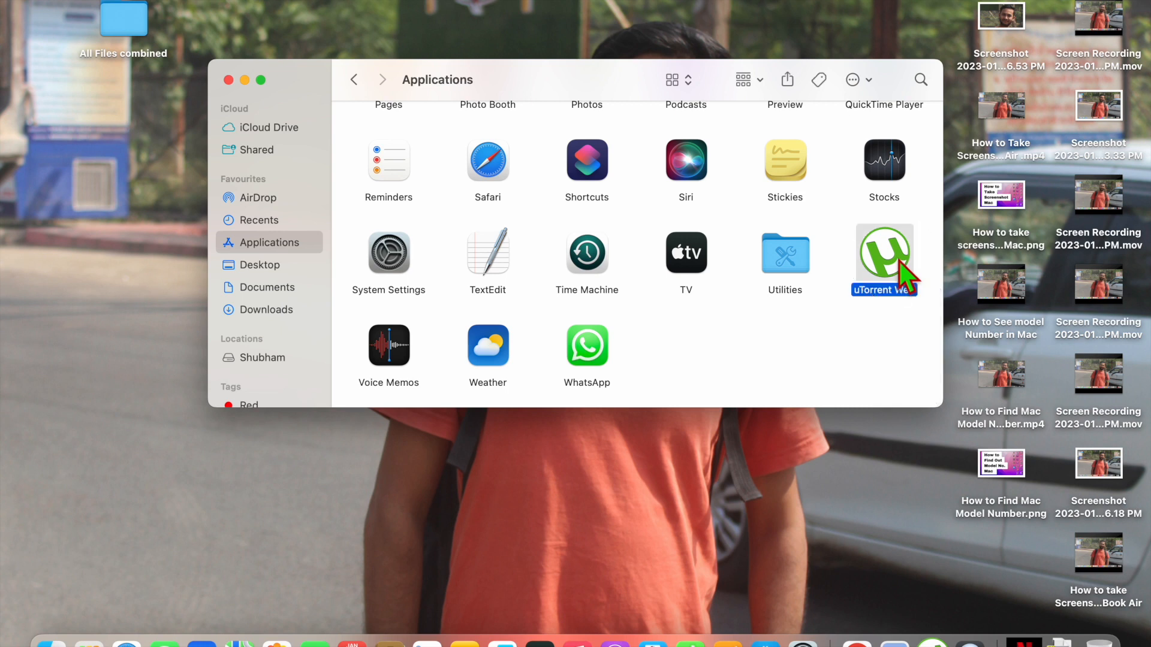
pyautogui.moveTo(377, 242)
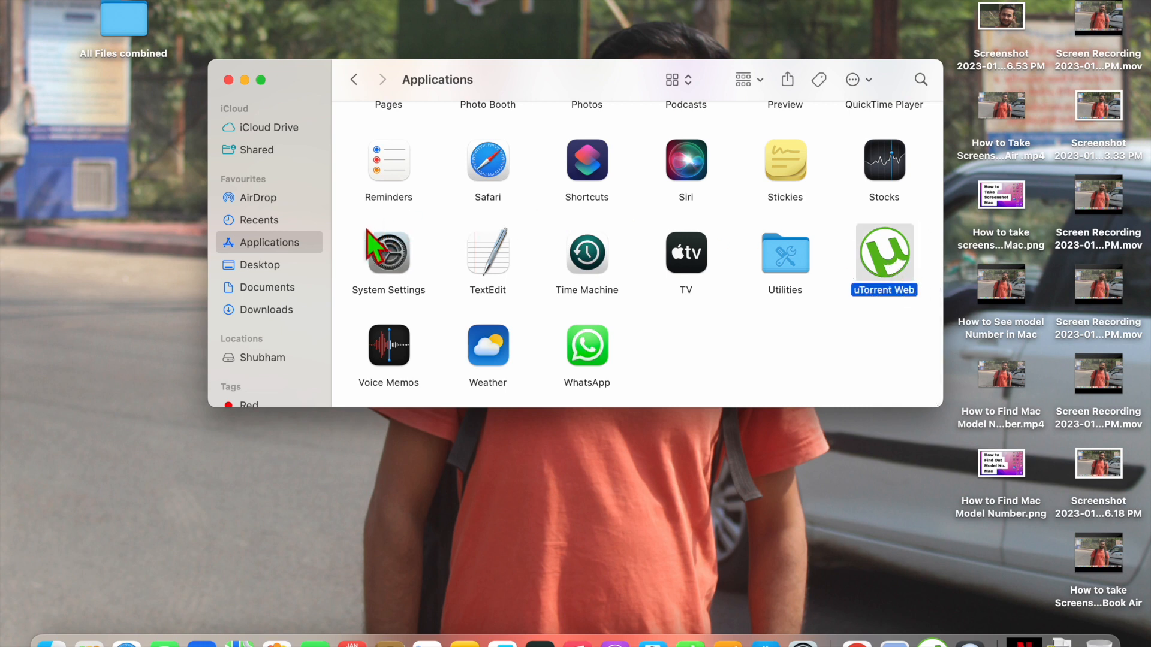
pyautogui.moveTo(114, 11)
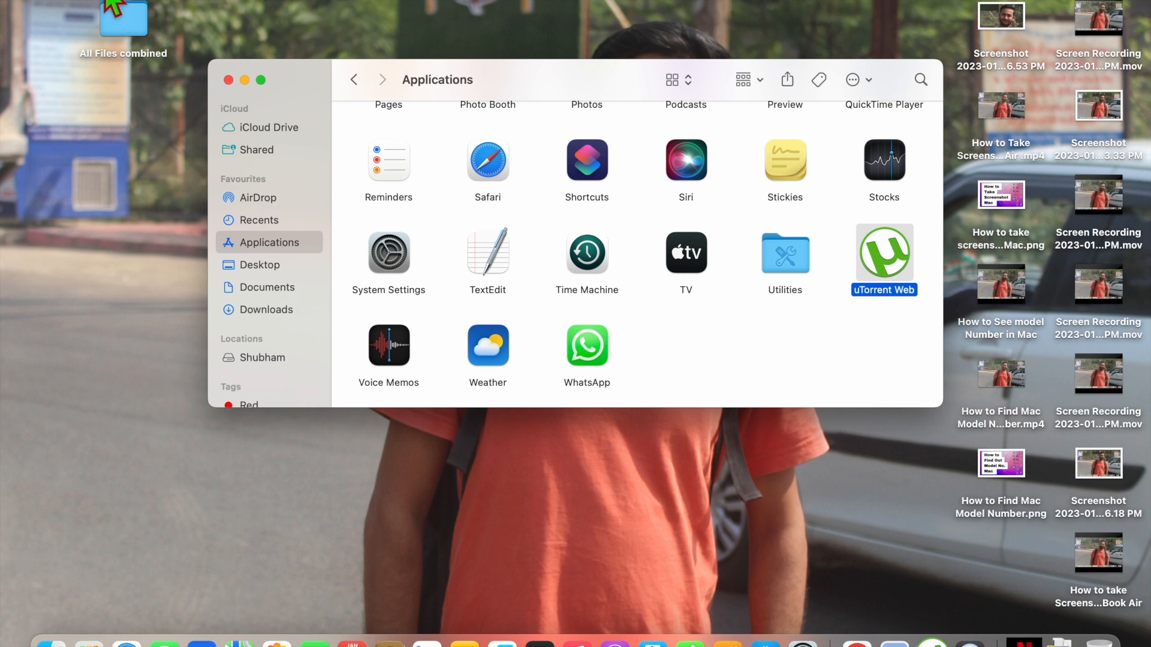
# Choose Move to Bin for uTorrent Web, which is refused since the app is open
pyautogui.rightClick(883, 252)
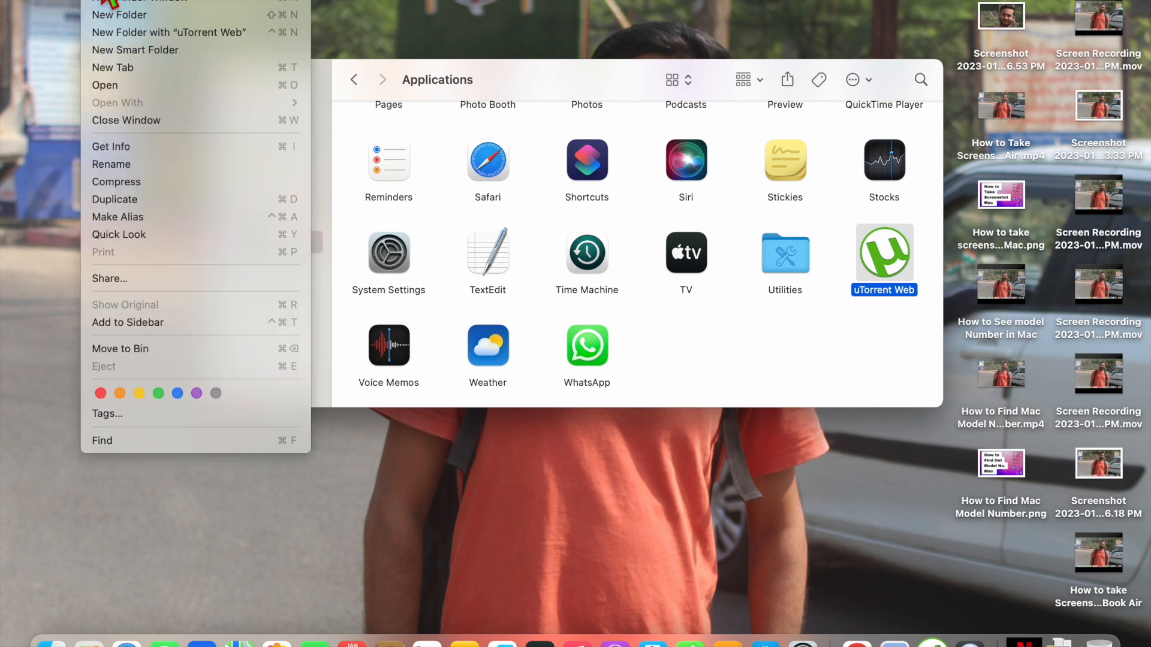
pyautogui.moveTo(185, 294)
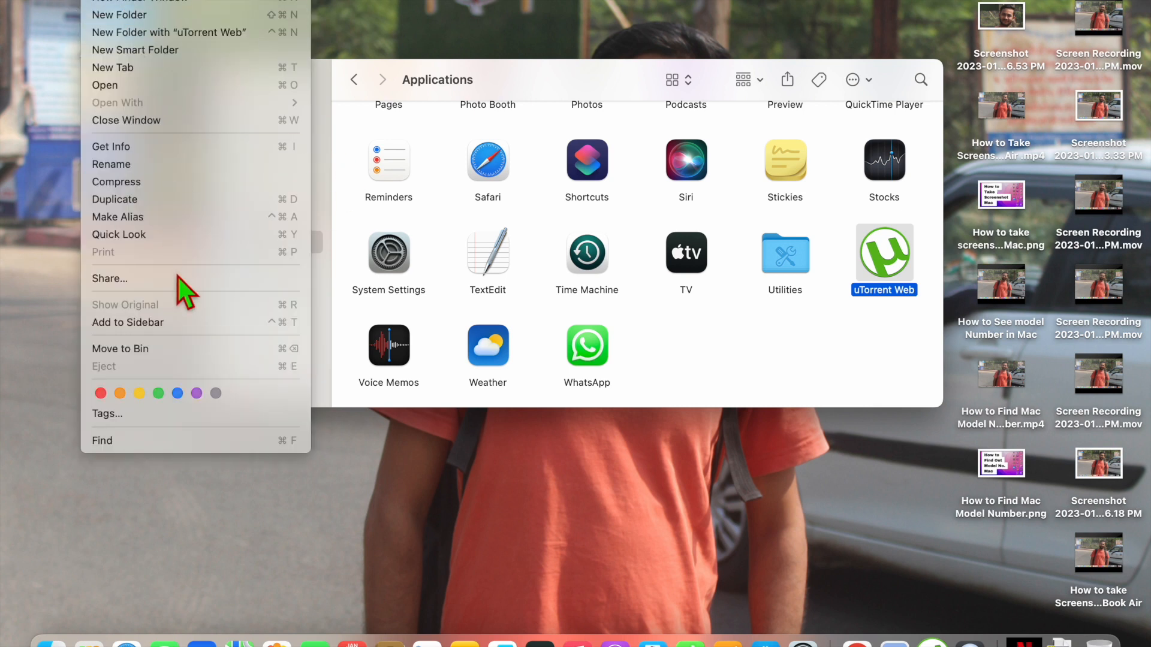
pyautogui.moveTo(139, 349)
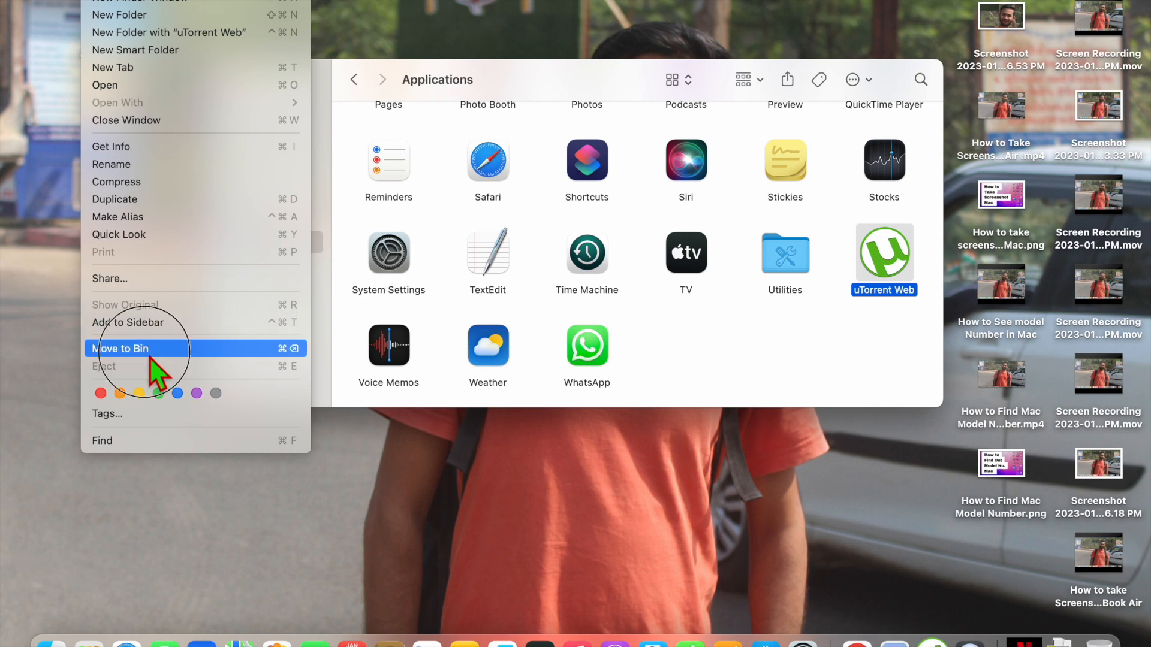
pyautogui.click(124, 349)
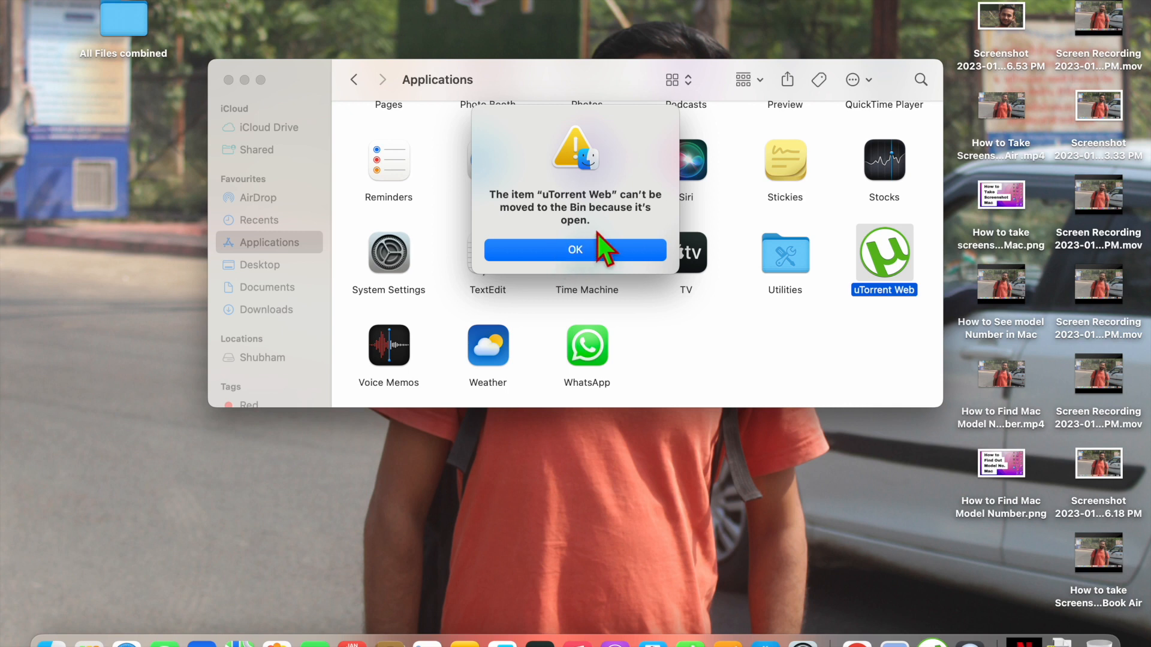
pyautogui.moveTo(786, 568)
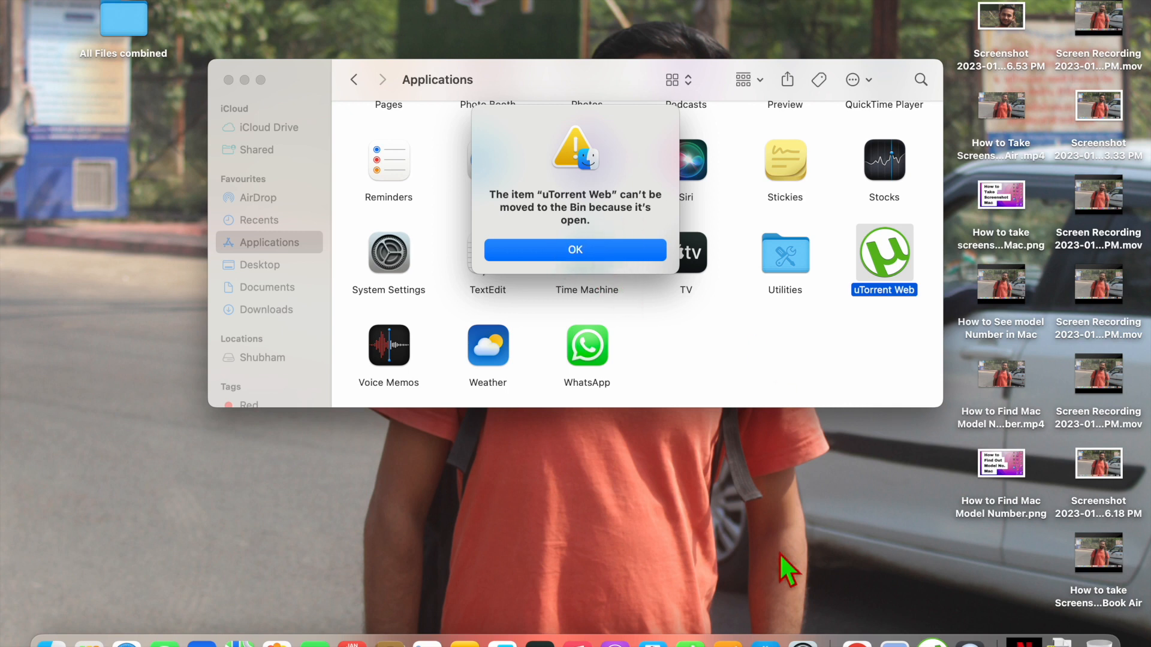
# Quit uTorrent Web from its Dock icon and confirm the quit
pyautogui.rightClick(933, 639)
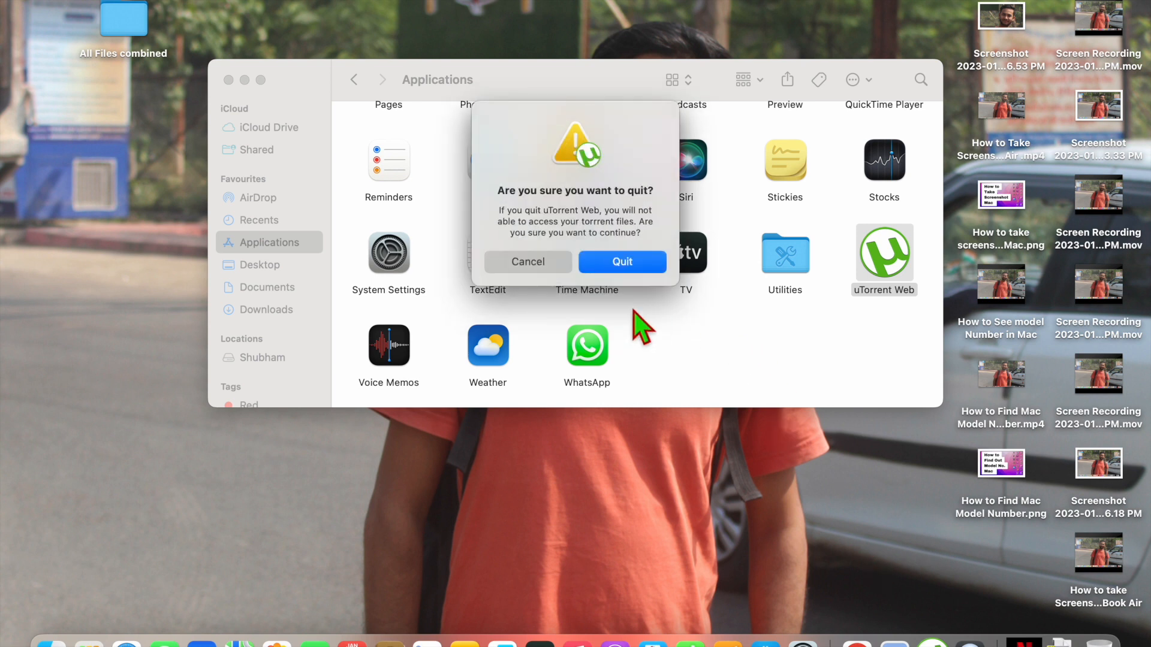
pyautogui.click(622, 261)
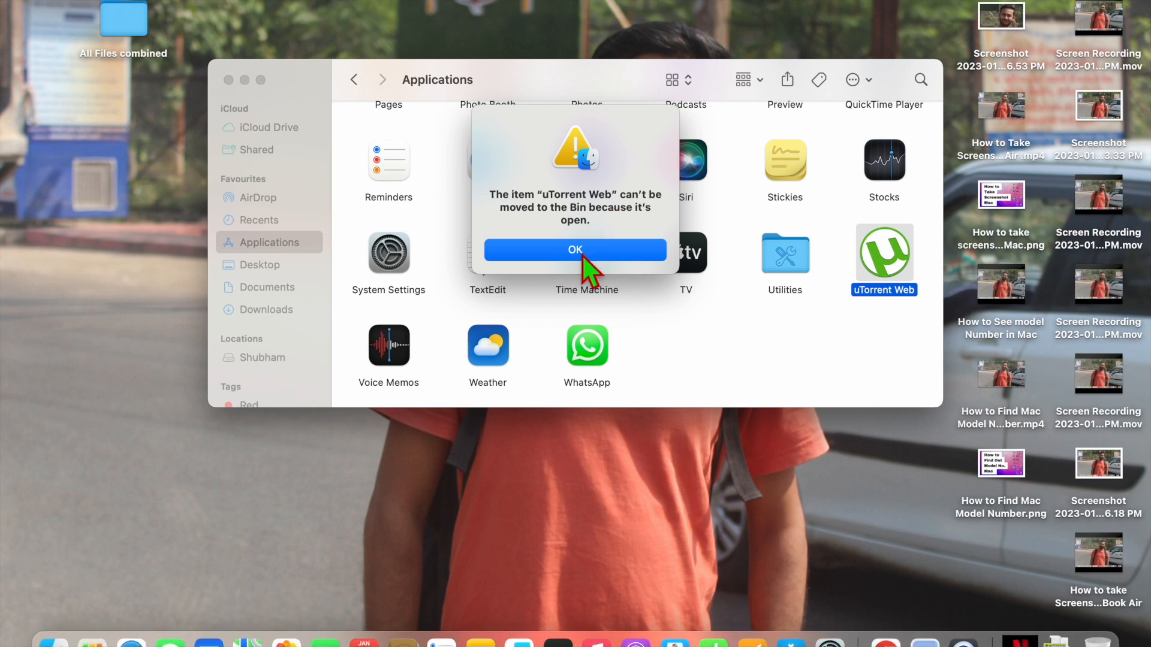
# Dismiss the still-open warning and move uTorrent Web to the Bin
pyautogui.click(576, 250)
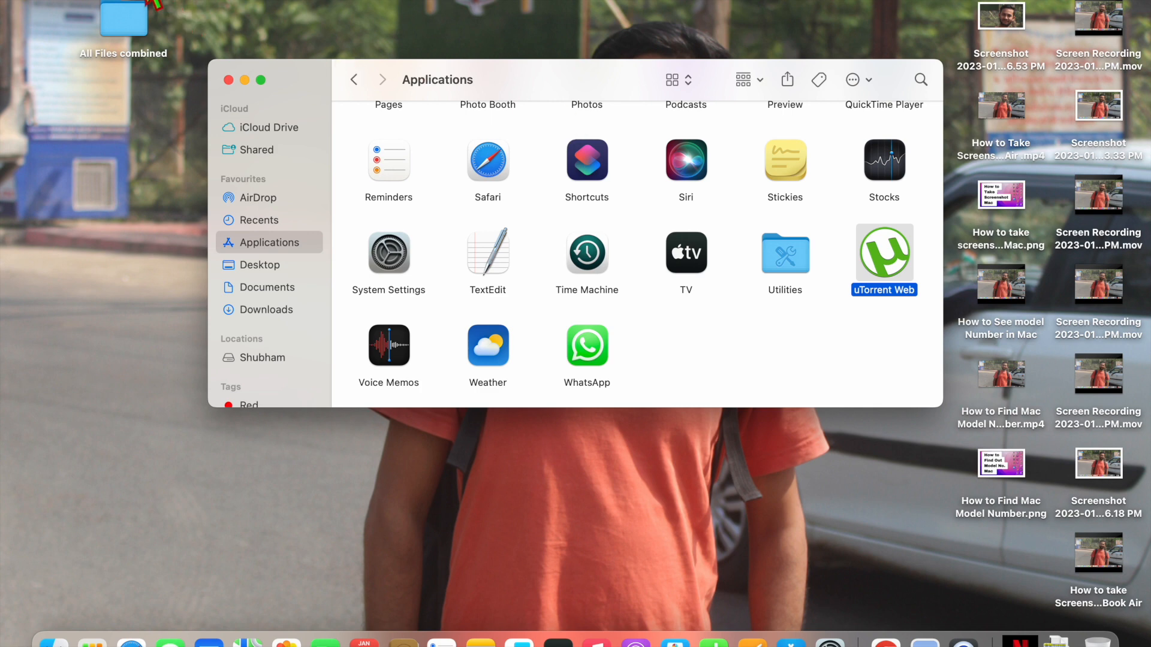
pyautogui.rightClick(883, 260)
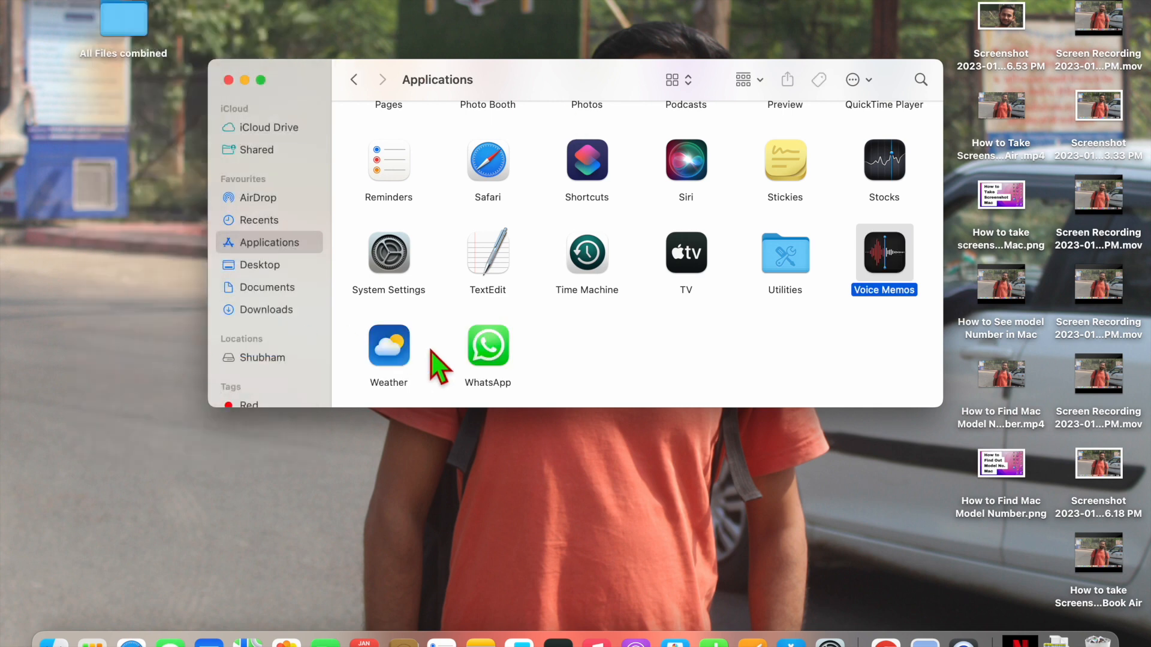
pyautogui.moveTo(631, 360)
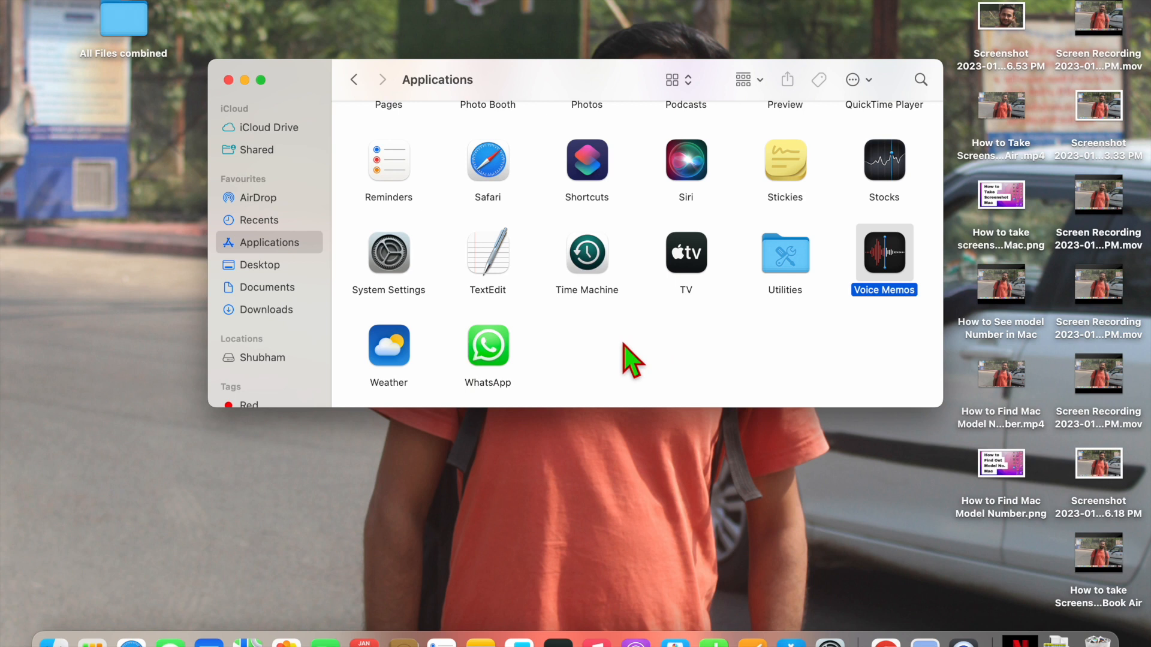